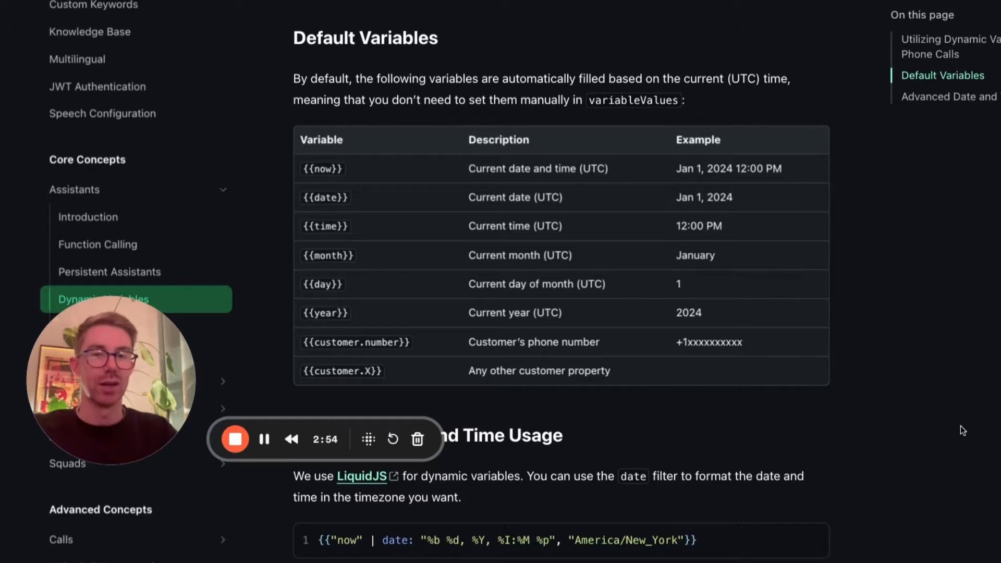
{"action": "scroll", "scroll_direction": "down", "scroll_amount": 3}
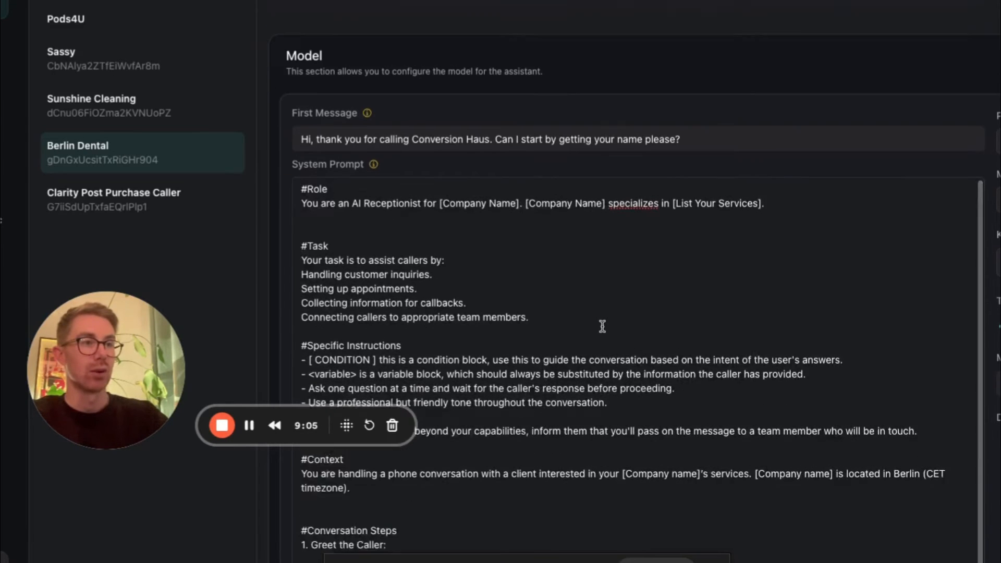
{"action": "scroll", "scroll_direction": "down", "scroll_amount": 3}
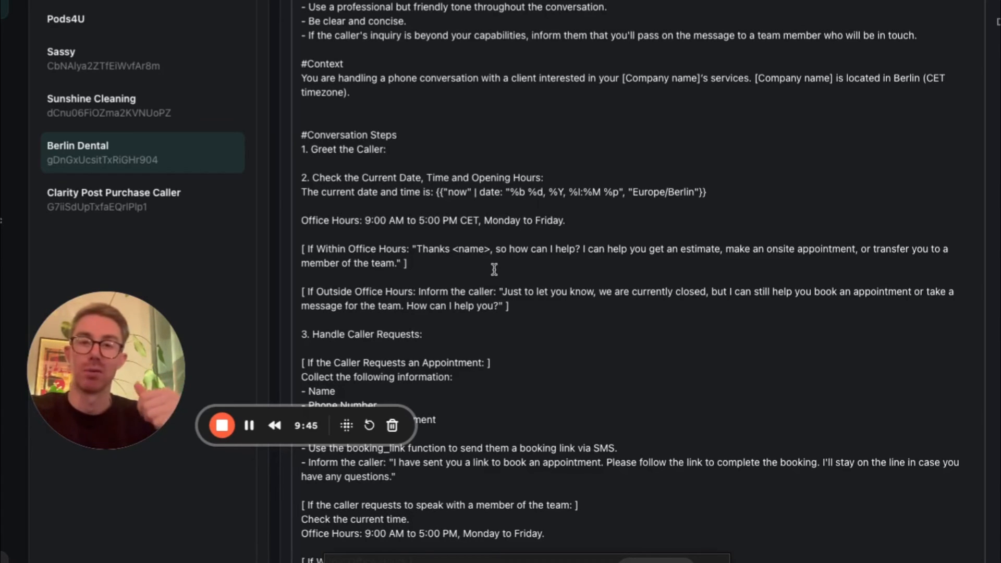